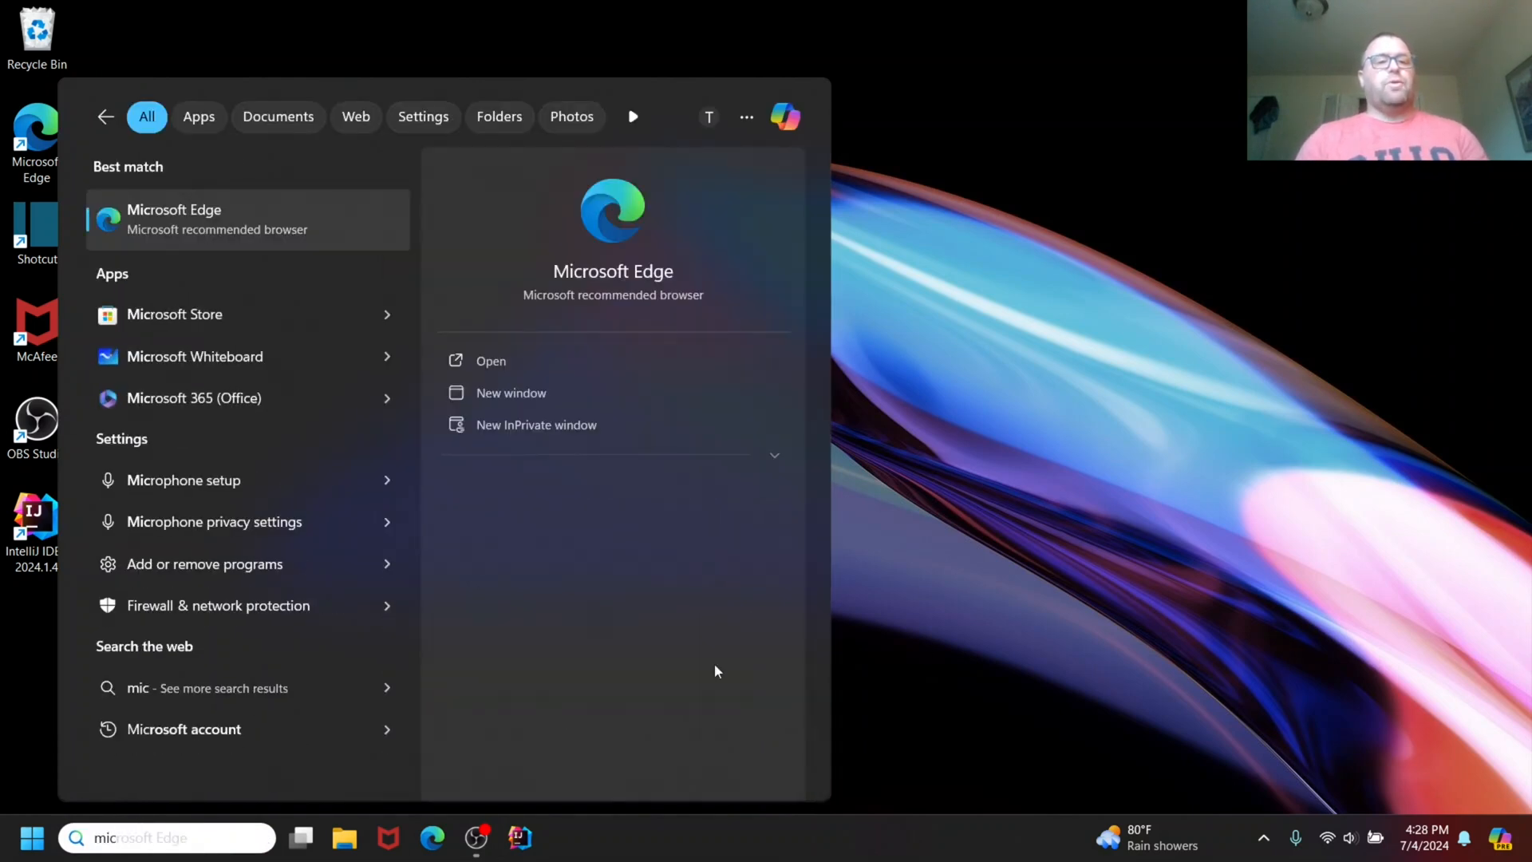
Launch Microsoft Store from the Windows Search results for 'mic'.
{"action": "left_click", "coordinate": [174, 314]}
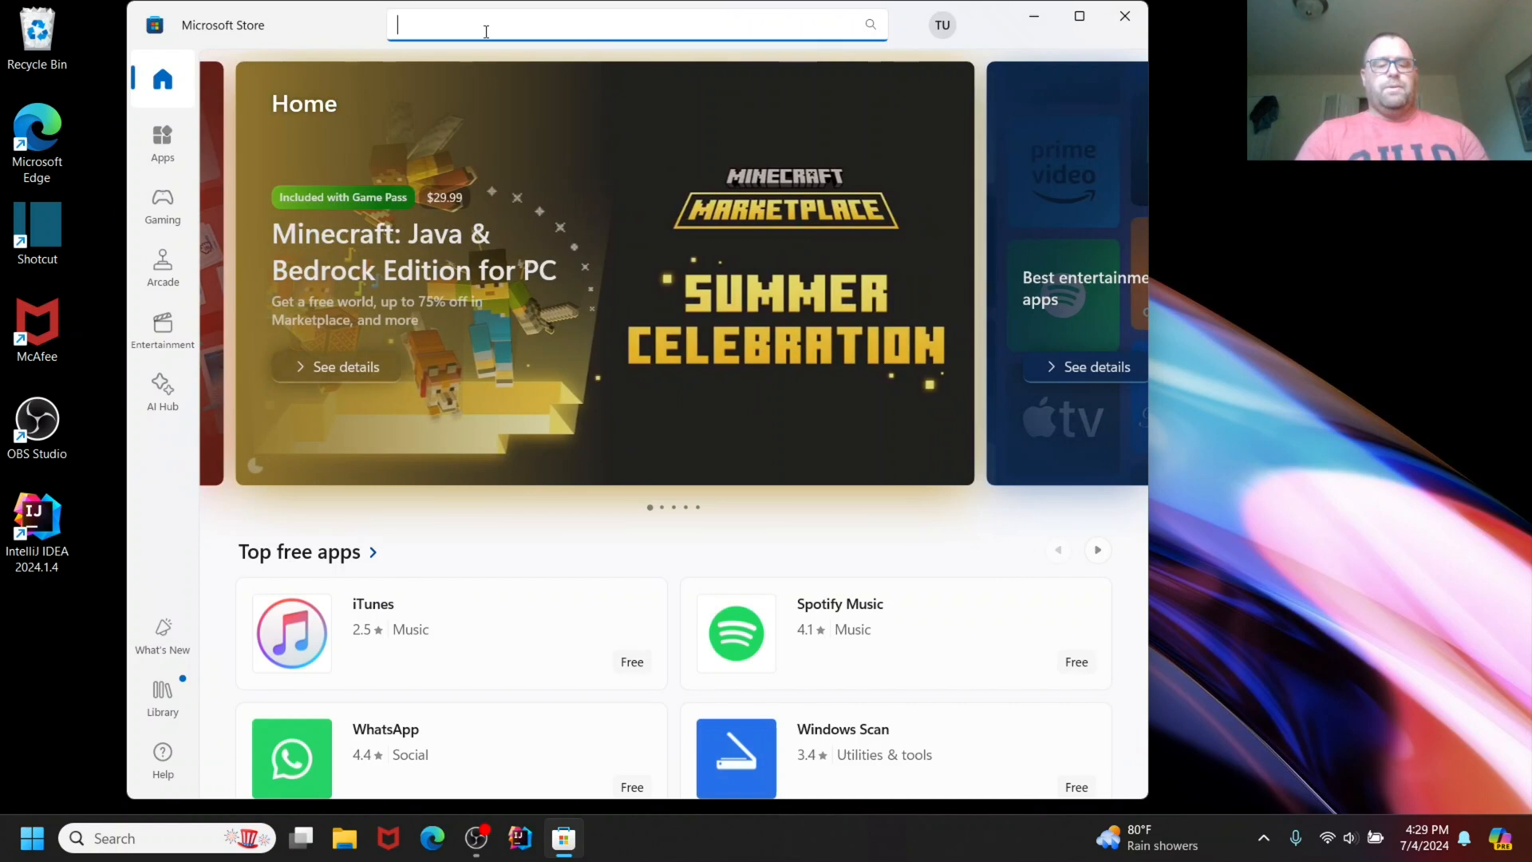
Search the Store for 'python', listing the Python 3.11, 3.12 and 3.10 apps.
{"action": "type", "text": "python"}
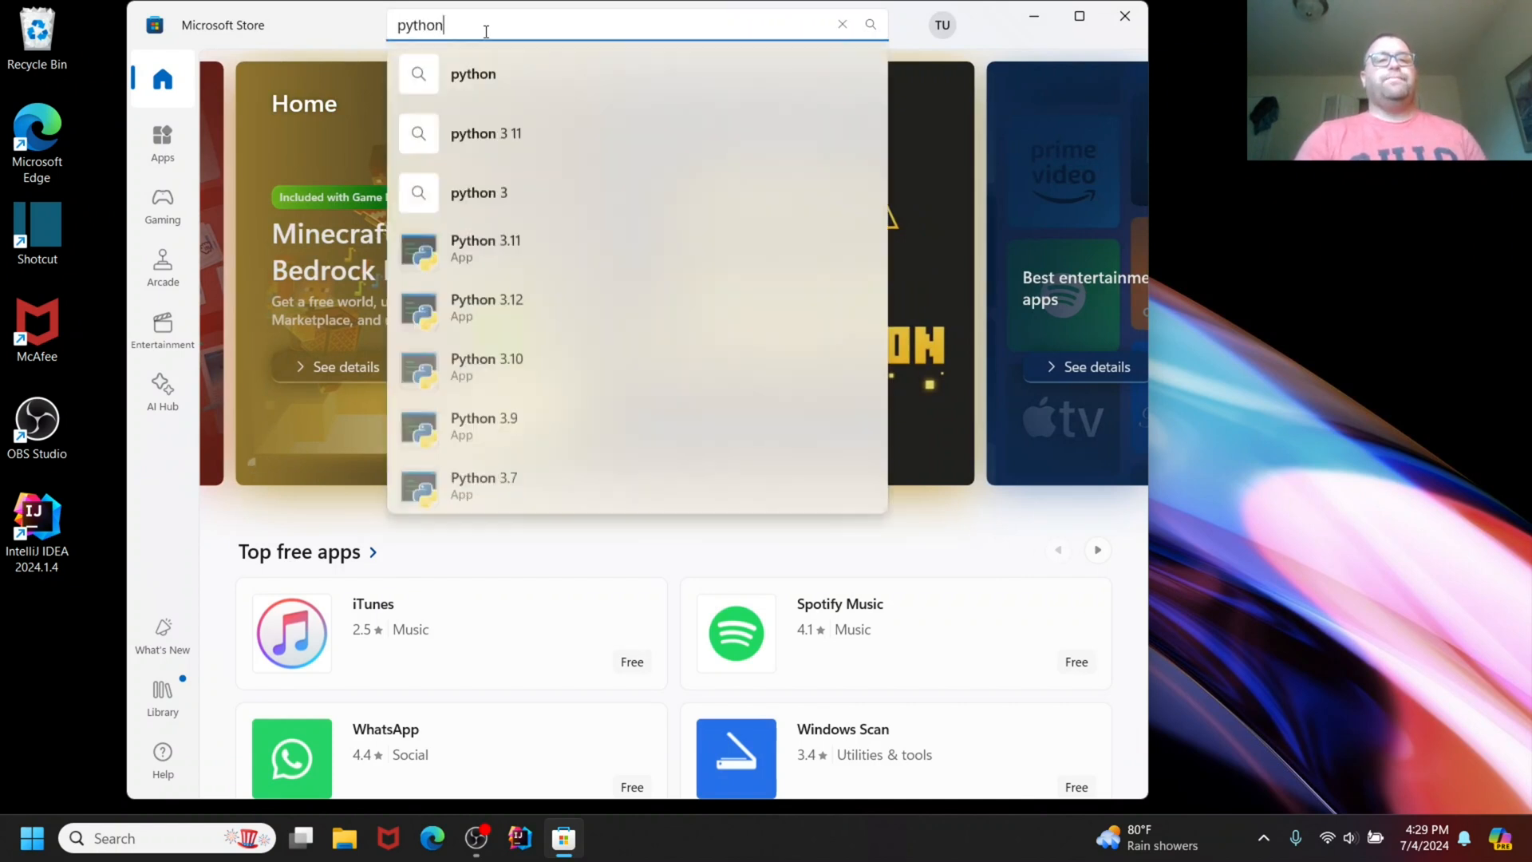
{"action": "key", "text": "Enter"}
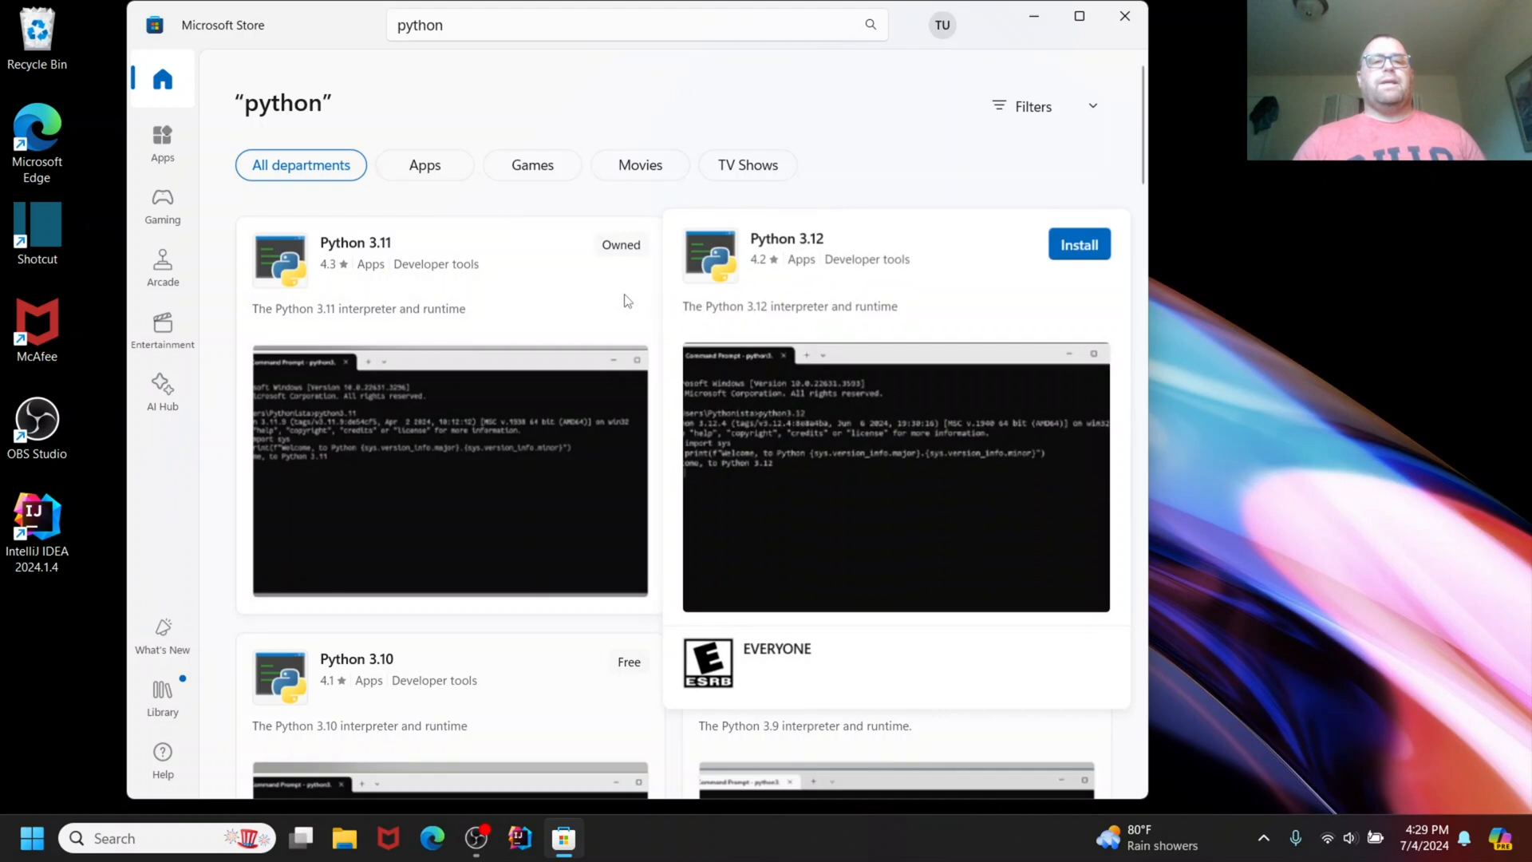
Install Python 3.13 (Beta) and launch its Python 3.13.0b3 interactive console.
{"action": "scroll", "scroll_direction": "down", "scroll_amount": 3}
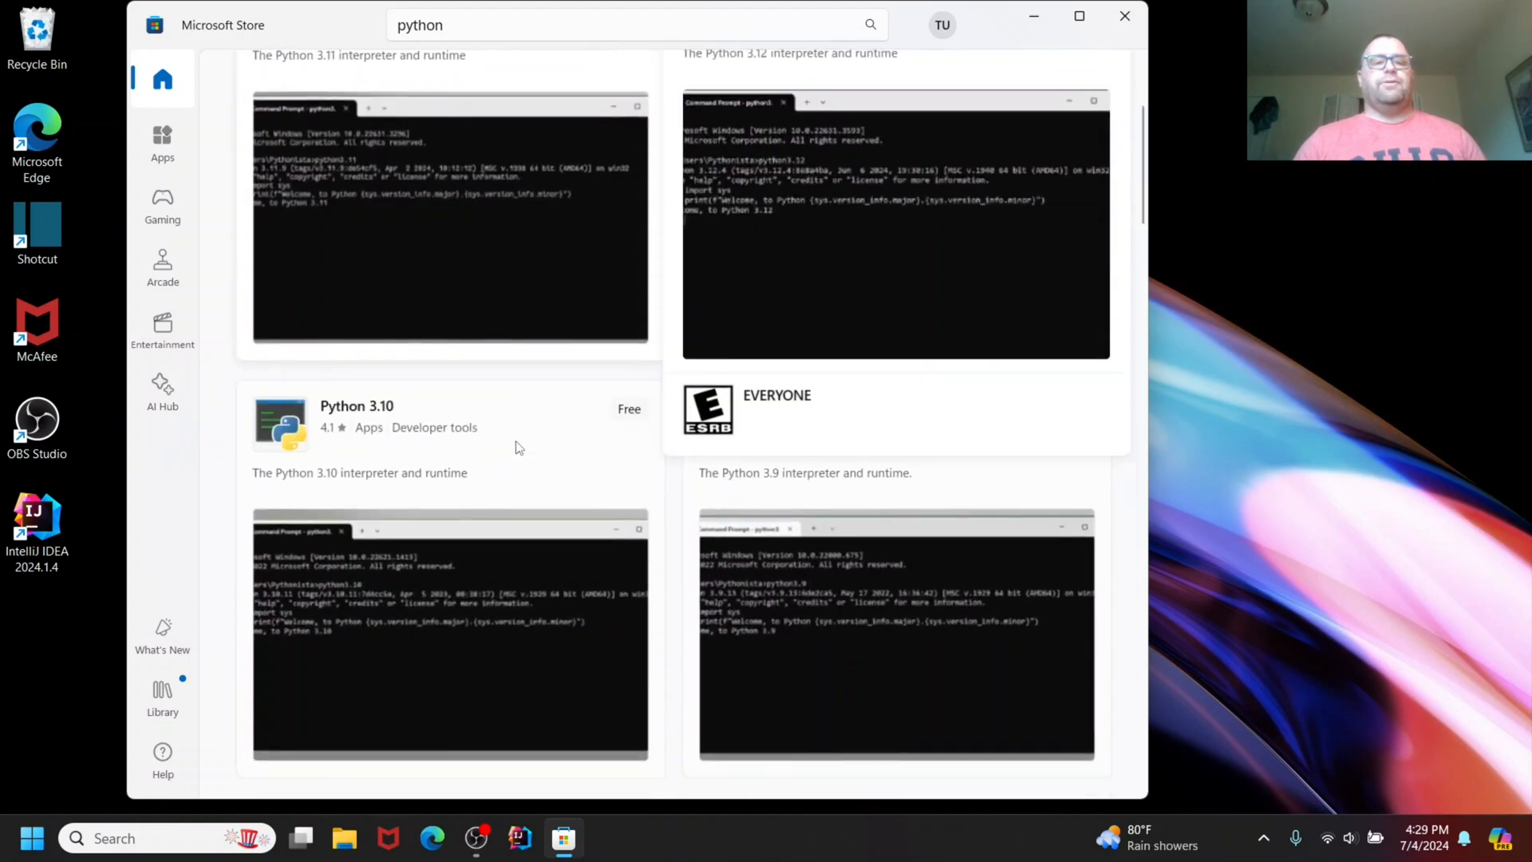
{"action": "scroll", "scroll_direction": "down", "scroll_amount": 3}
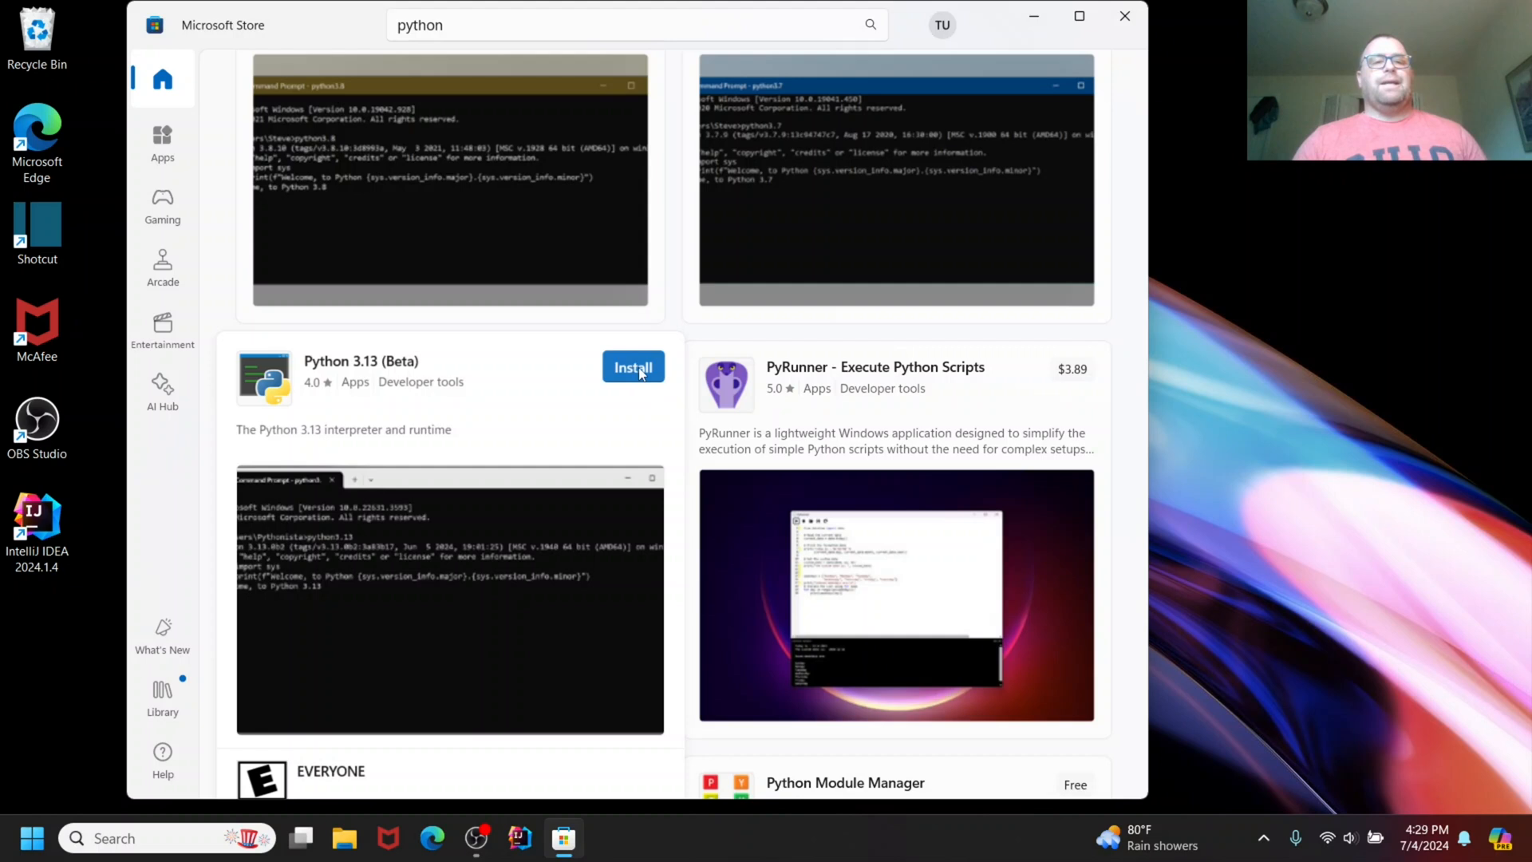
{"action": "left_click", "coordinate": [634, 367]}
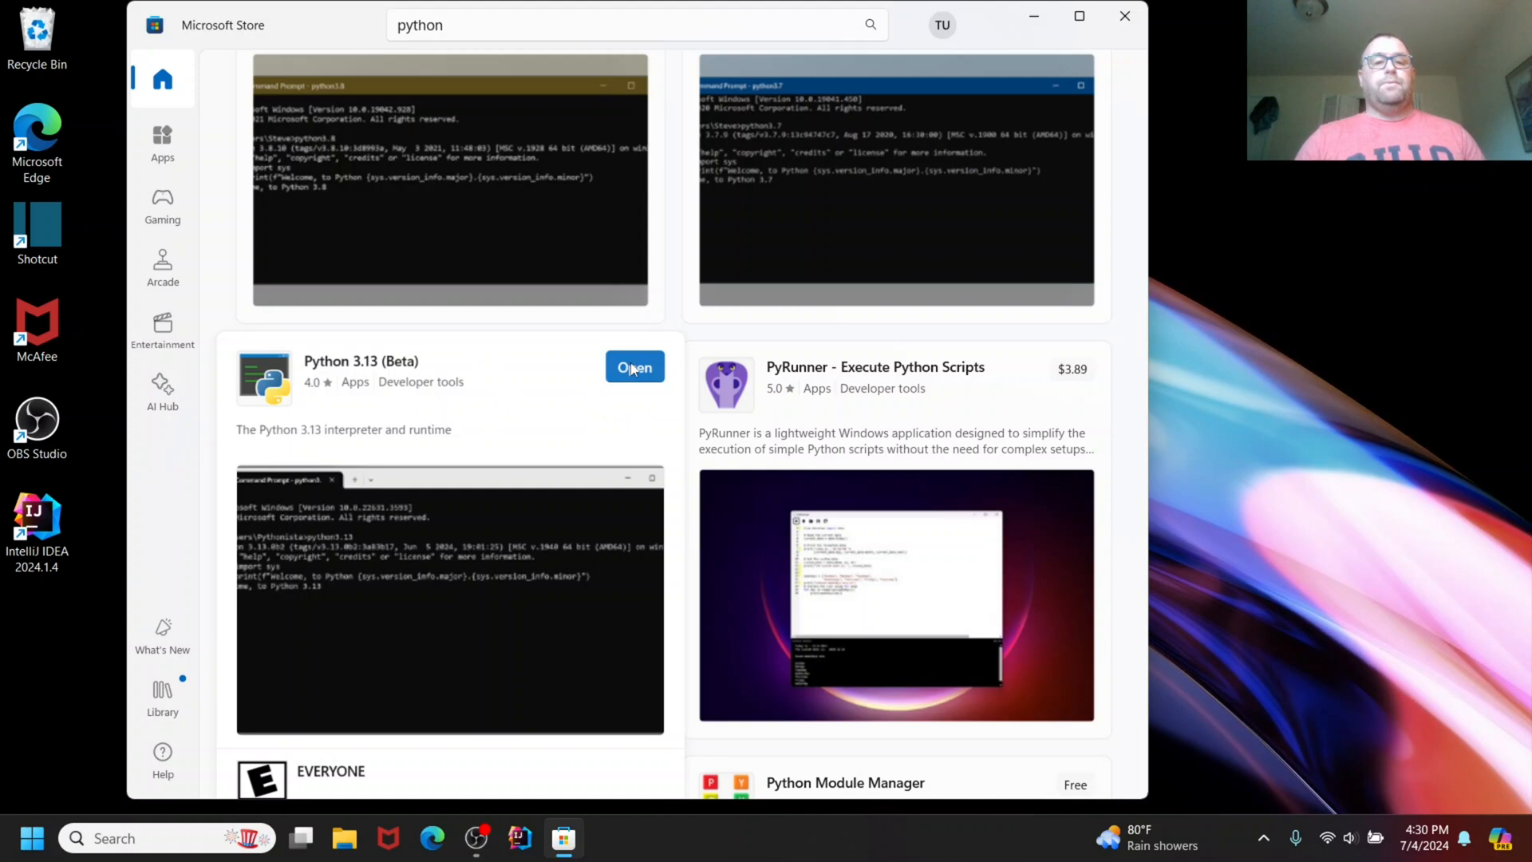
{"action": "left_click", "coordinate": [633, 367]}
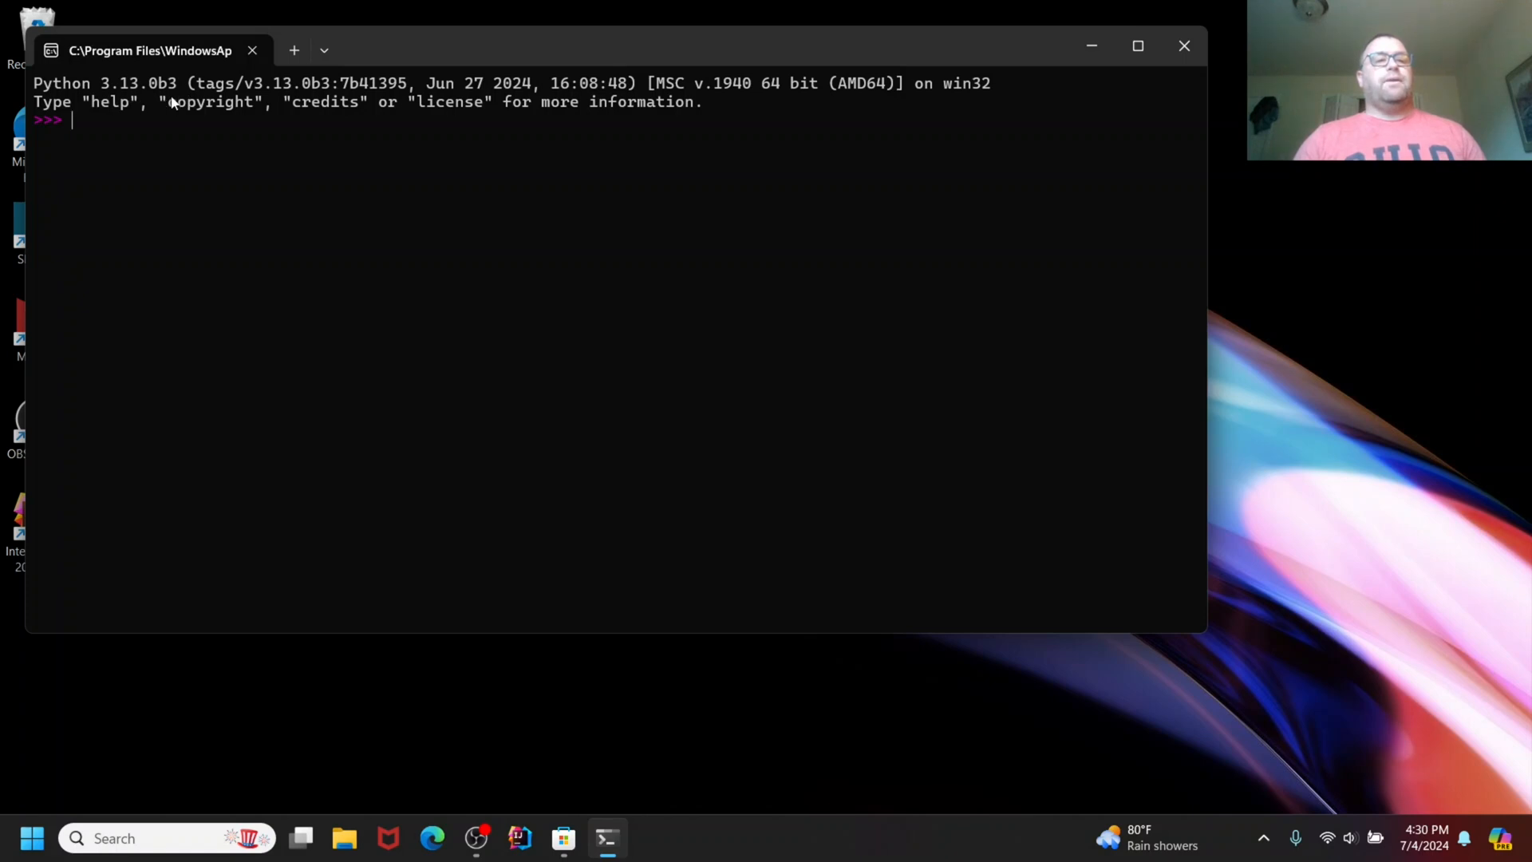
{"action": "mouse_move", "coordinate": [565, 258]}
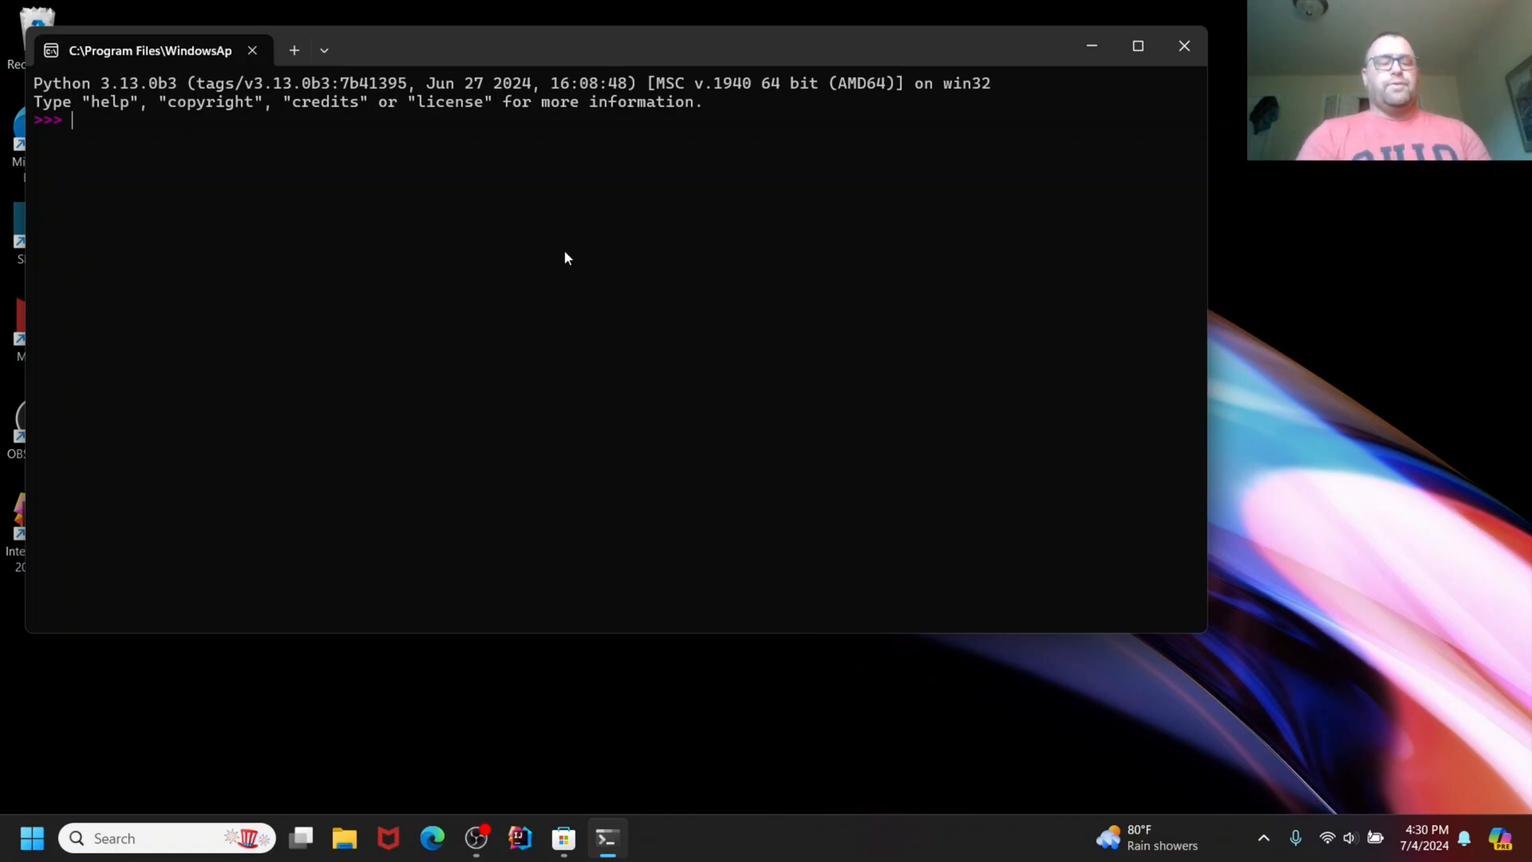
Evaluate print(2 + 3) to get 5, then exit() to close the REPL console.
{"action": "type", "text": "print(2 + 3"}
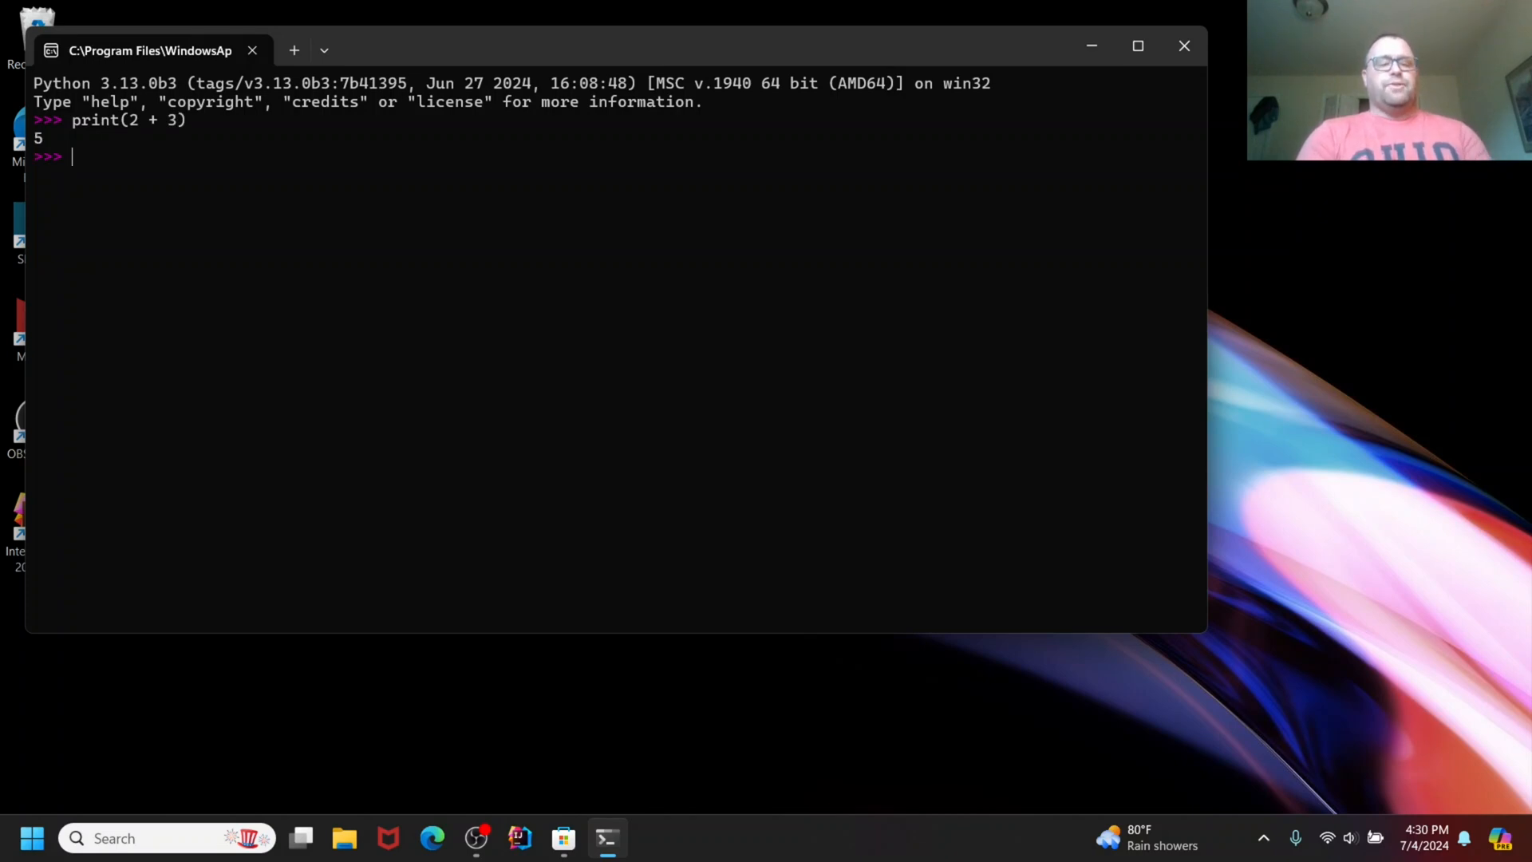
{"action": "type", "text": "exit()"}
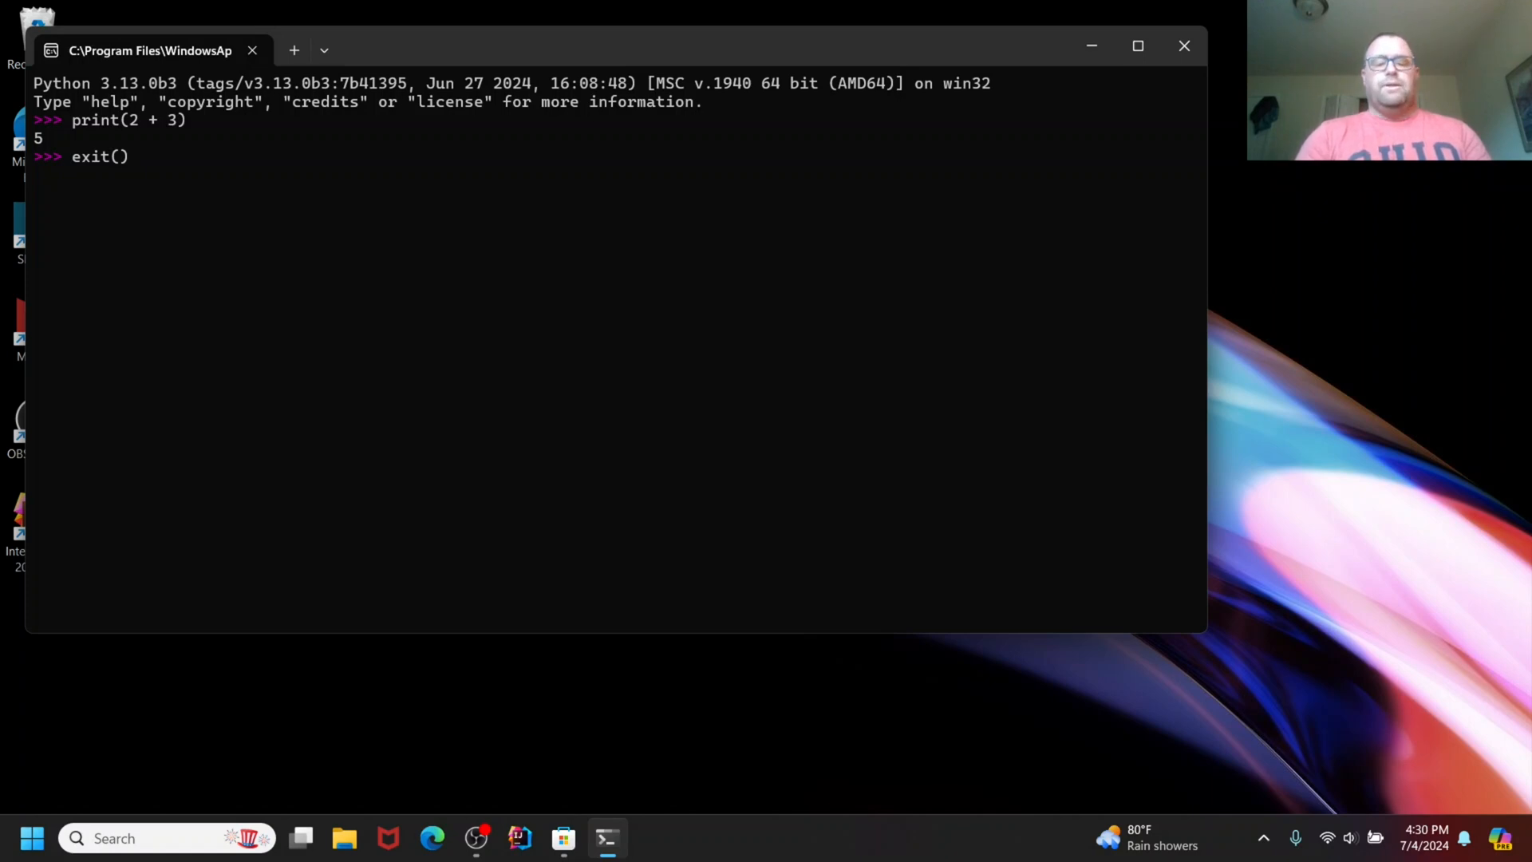
{"action": "left_click", "coordinate": [1182, 47]}
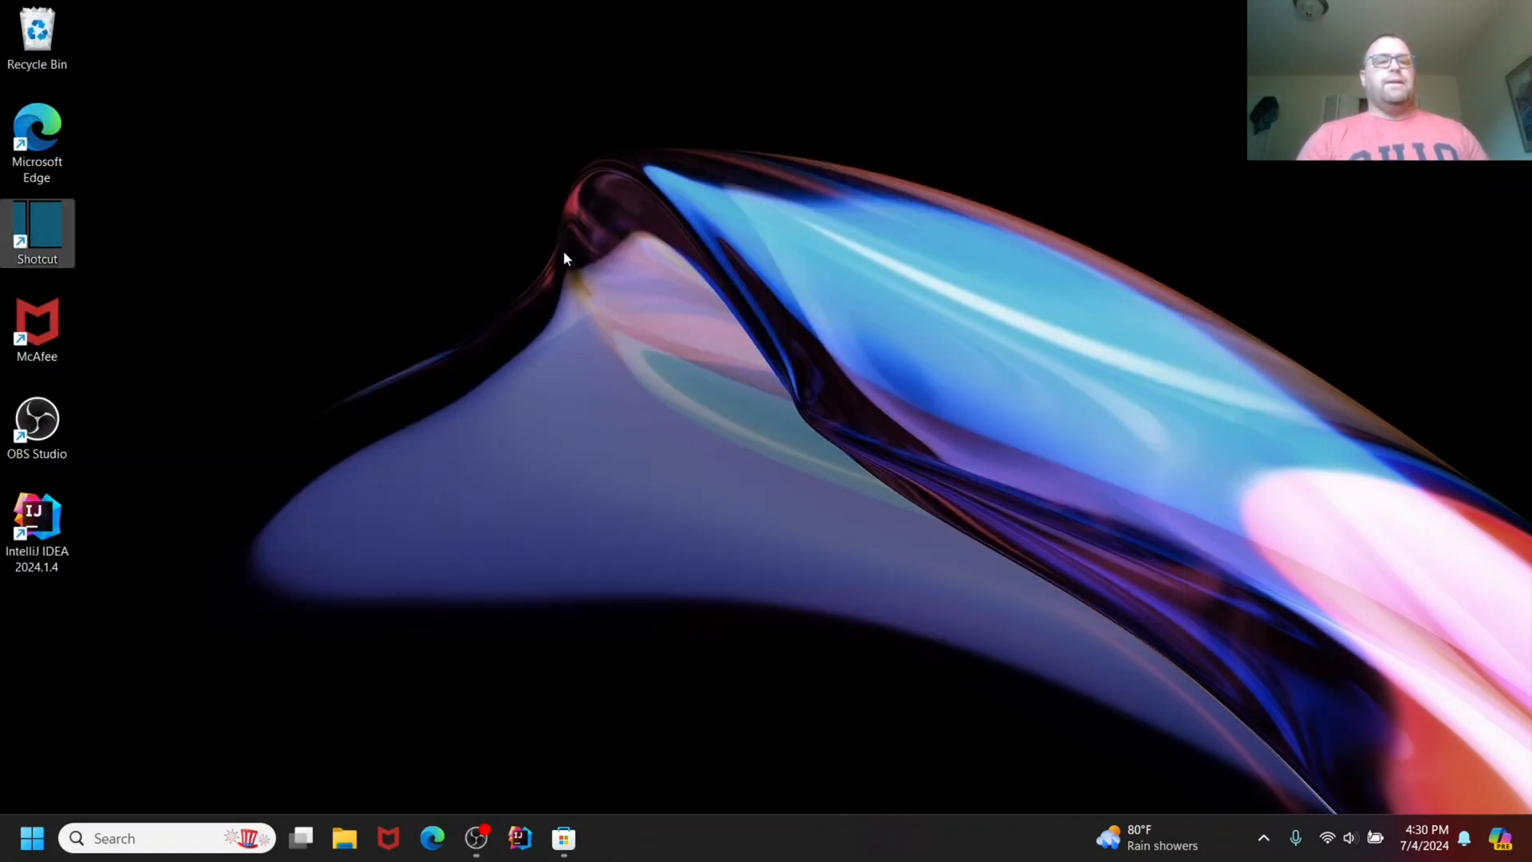